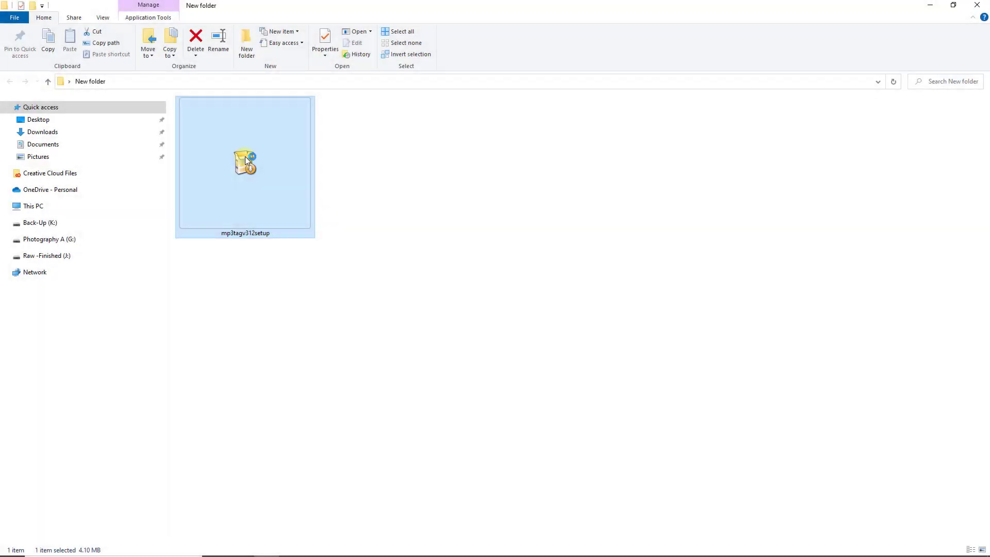
Run mp3tagv312setup through welcome, license, Standard Installation and default components to a finished install.
double_click(246, 160)
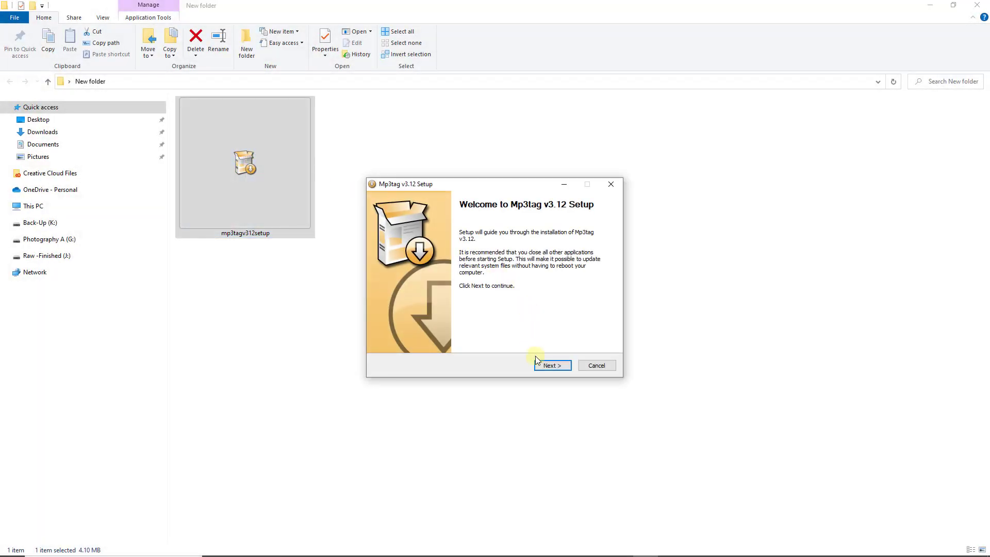
left_click(552, 366)
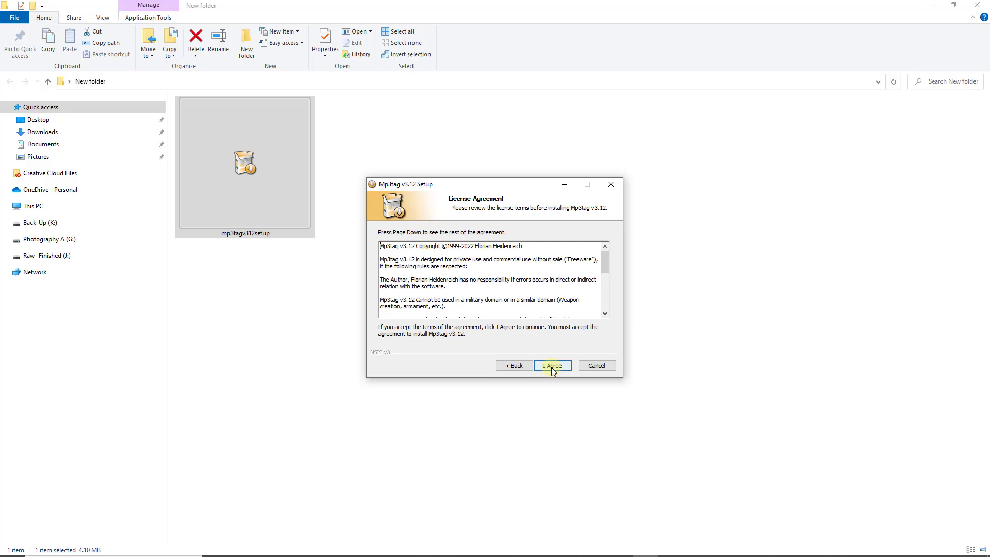
left_click(553, 365)
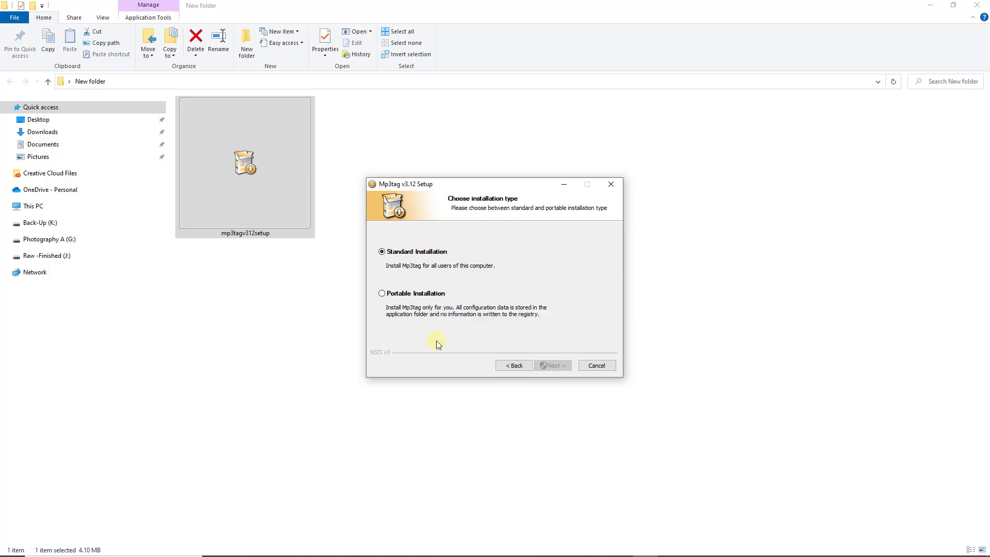
left_click(552, 365)
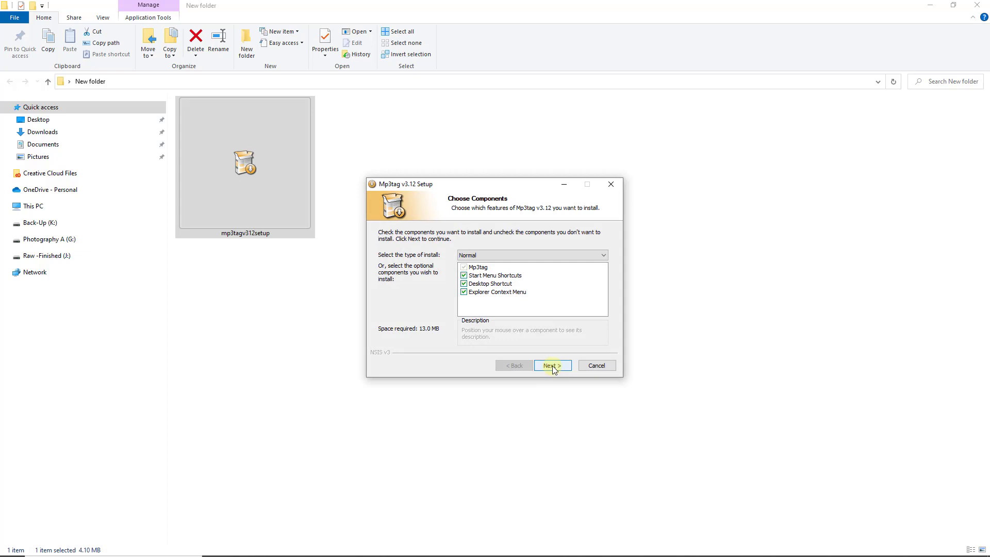
left_click(552, 365)
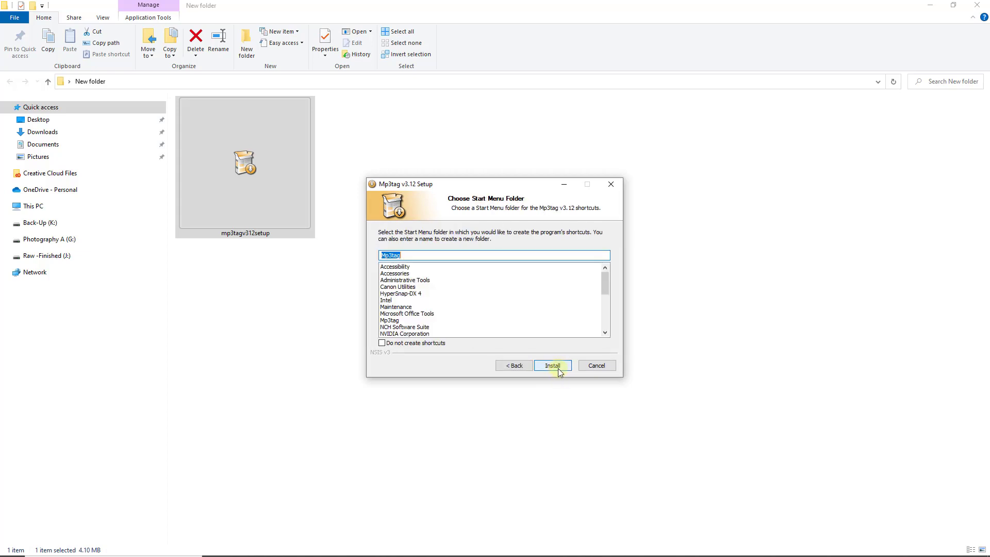
left_click(553, 366)
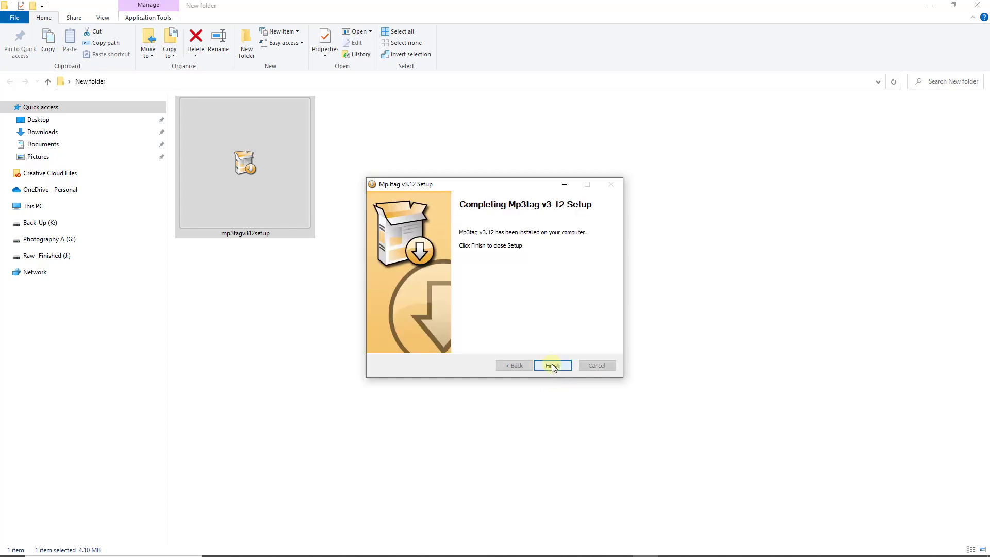
left_click(552, 366)
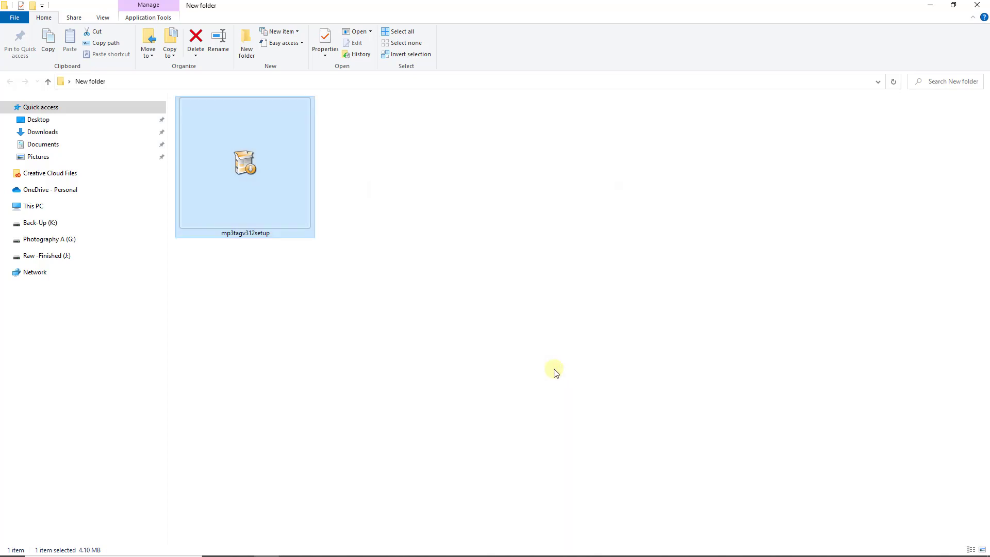
mouse_move(558, 371)
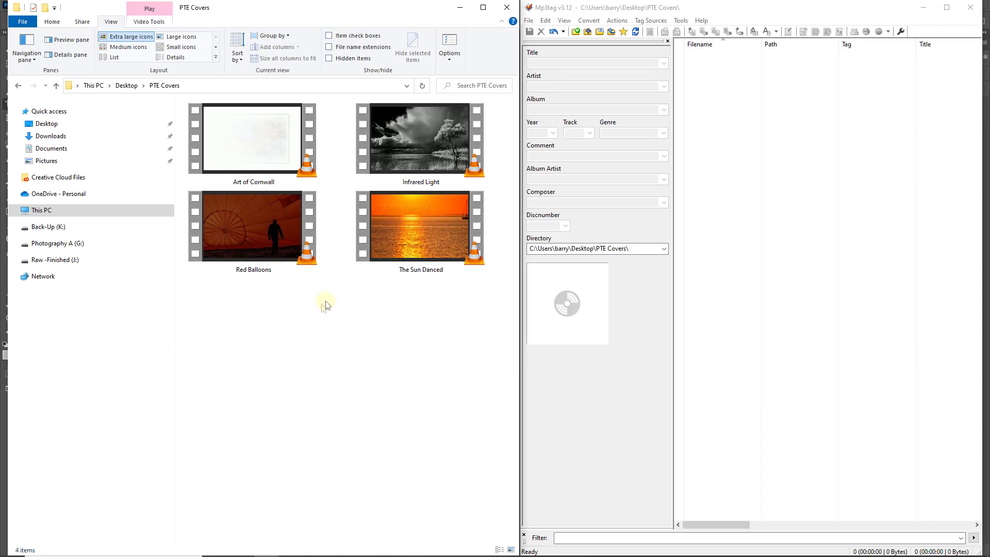
mouse_move(322, 308)
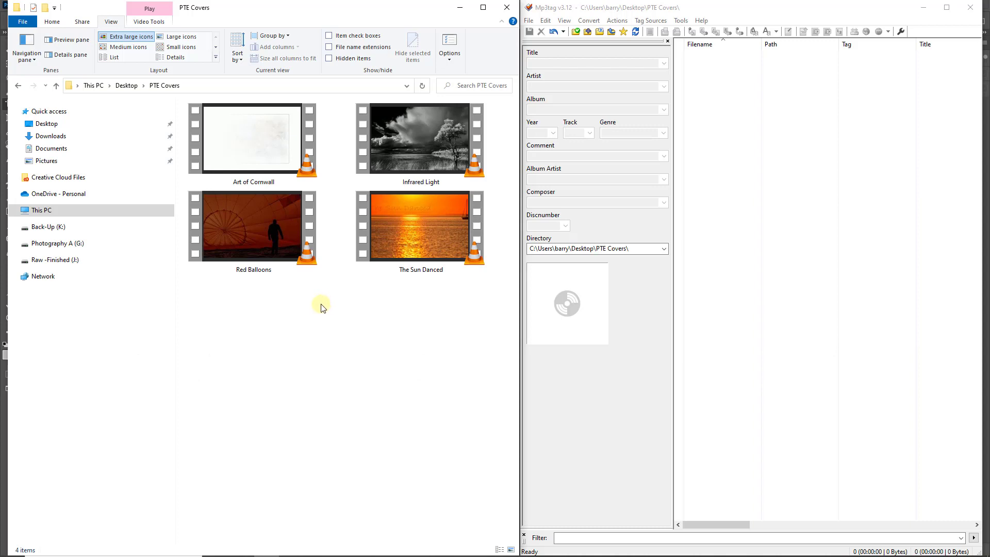
mouse_move(290, 297)
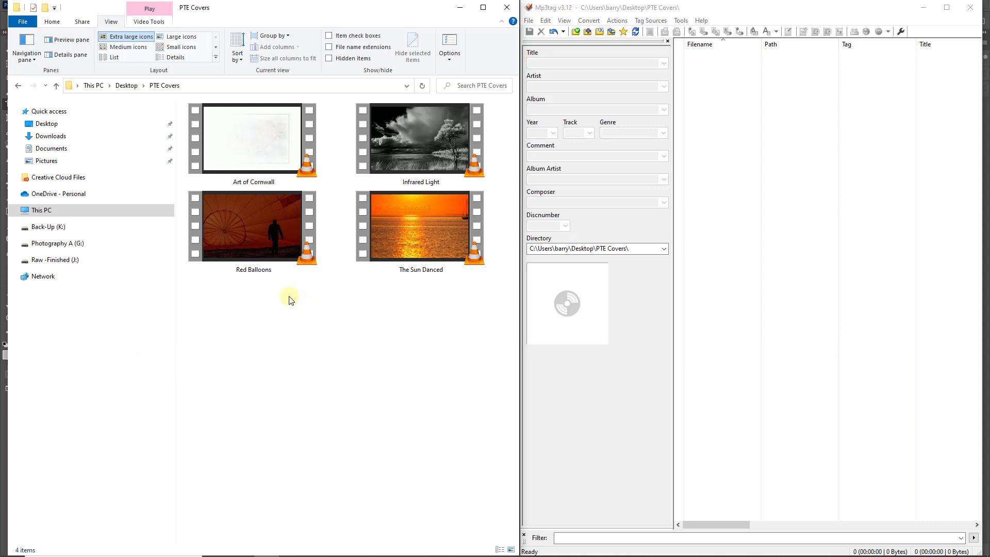
Bring Red Balloons.mp4 from PTE Covers into Mp3tag's file list and select it.
left_click(248, 235)
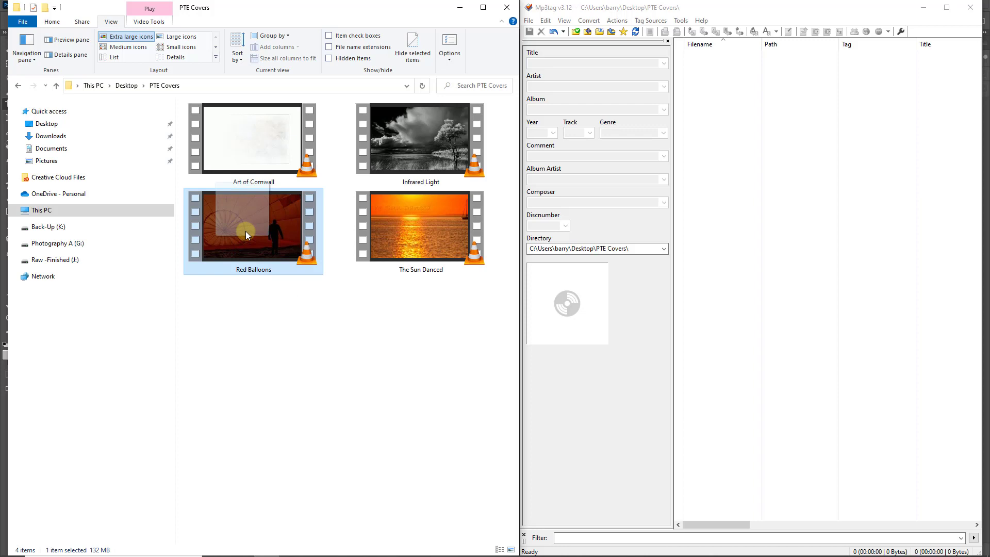
mouse_move(753, 120)
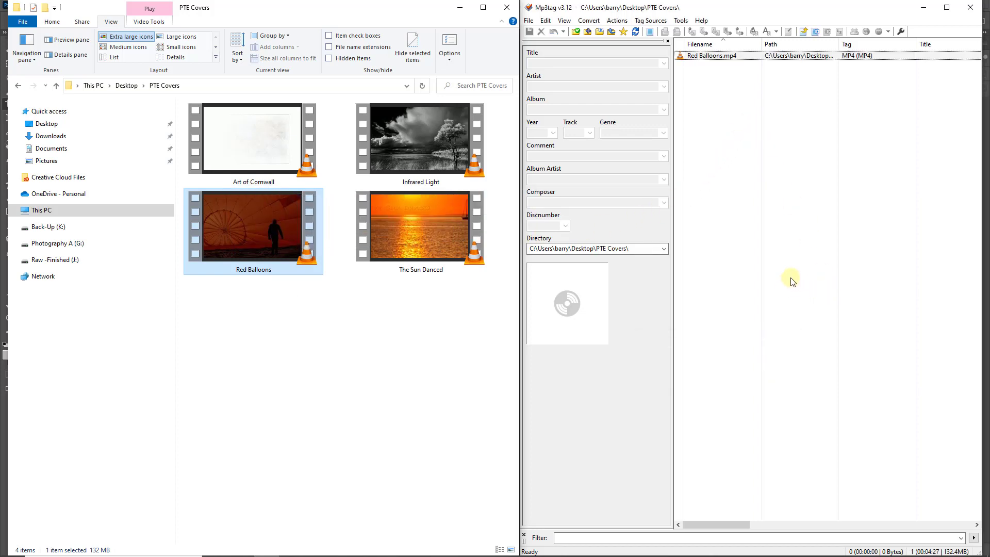
left_click(709, 55)
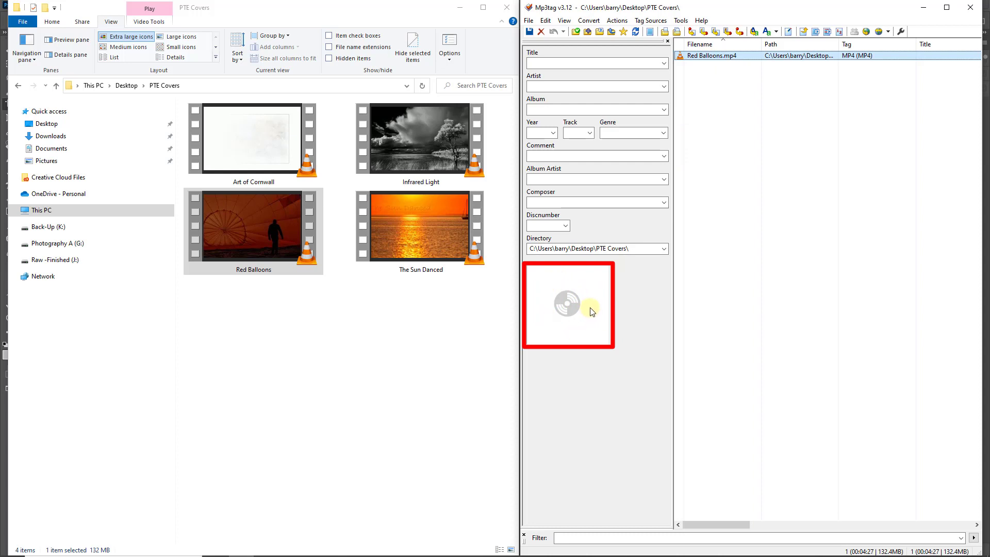
Start Add cover... and browse from Desktop into the Red Balloons image folder.
right_click(591, 311)
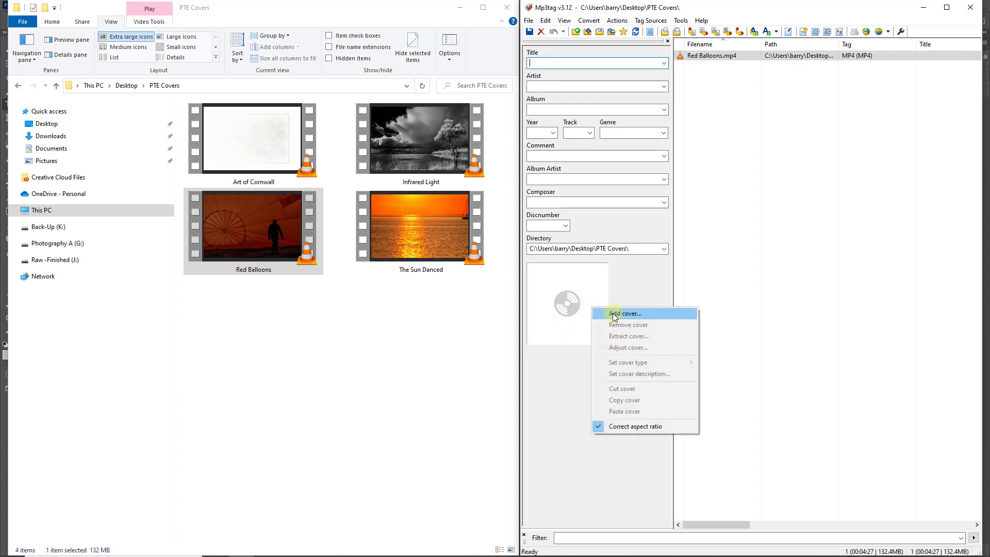
left_click(625, 314)
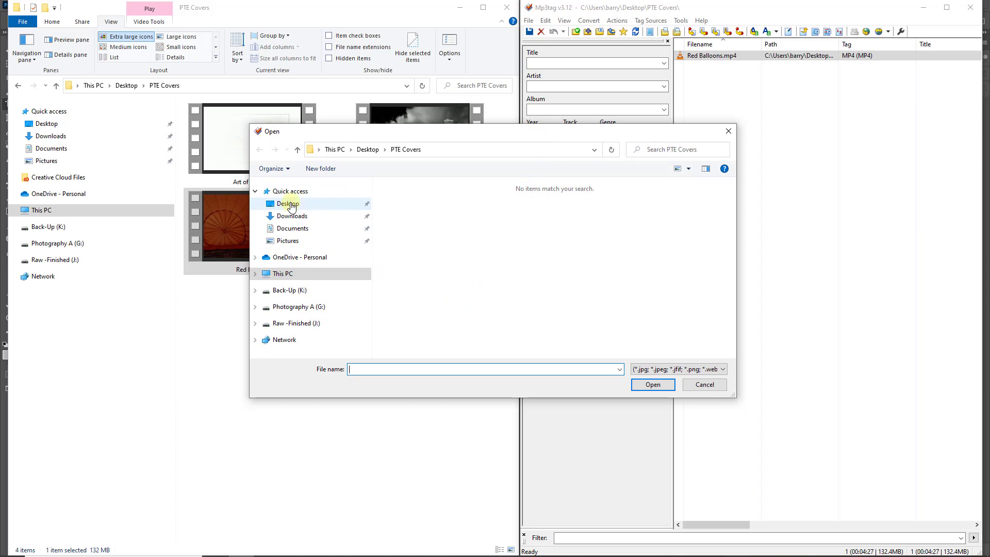
left_click(287, 203)
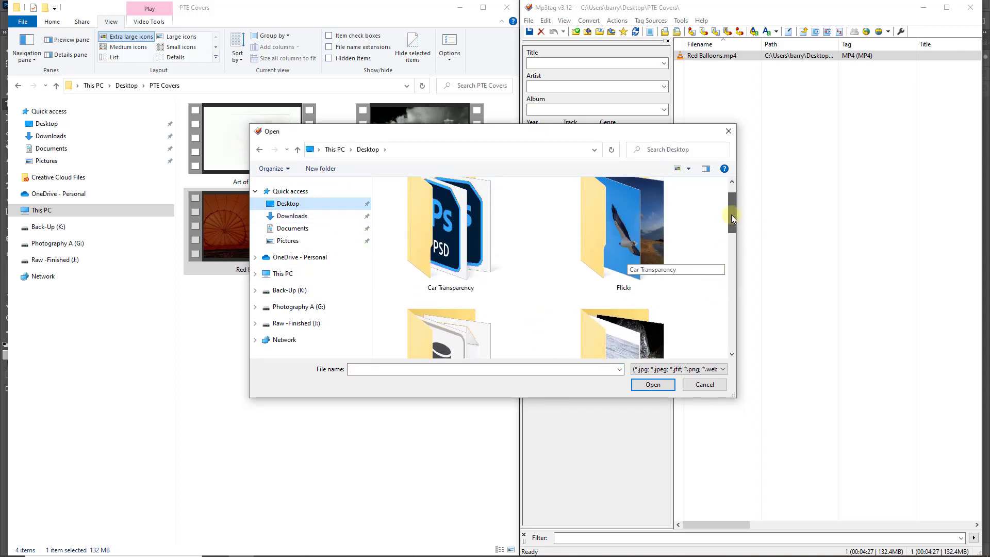
scroll("down", 3)
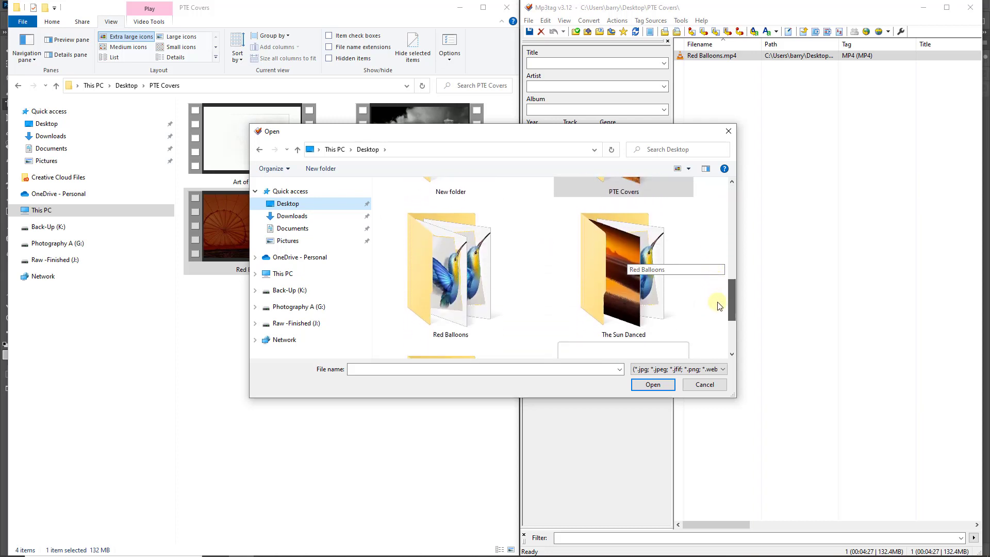
scroll("down", 3)
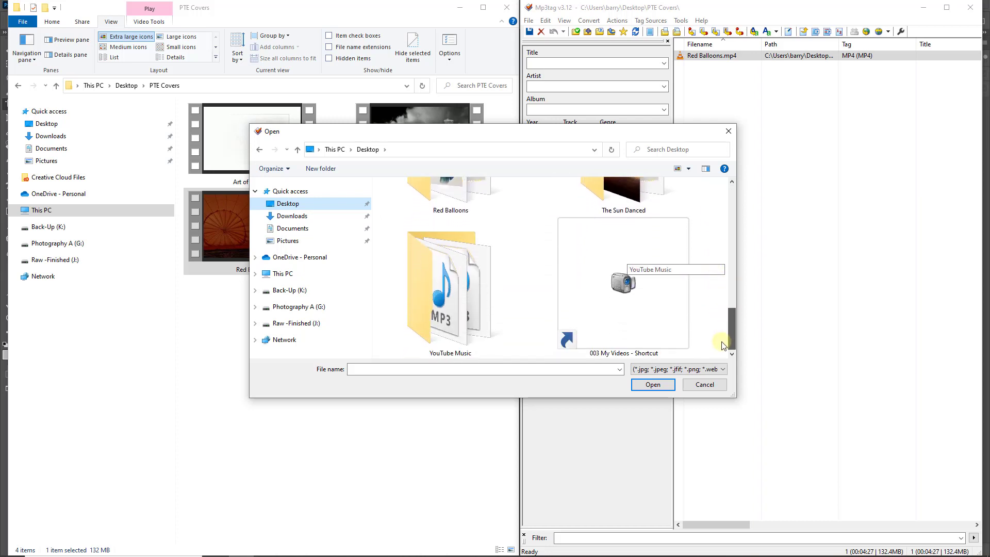
double_click(450, 190)
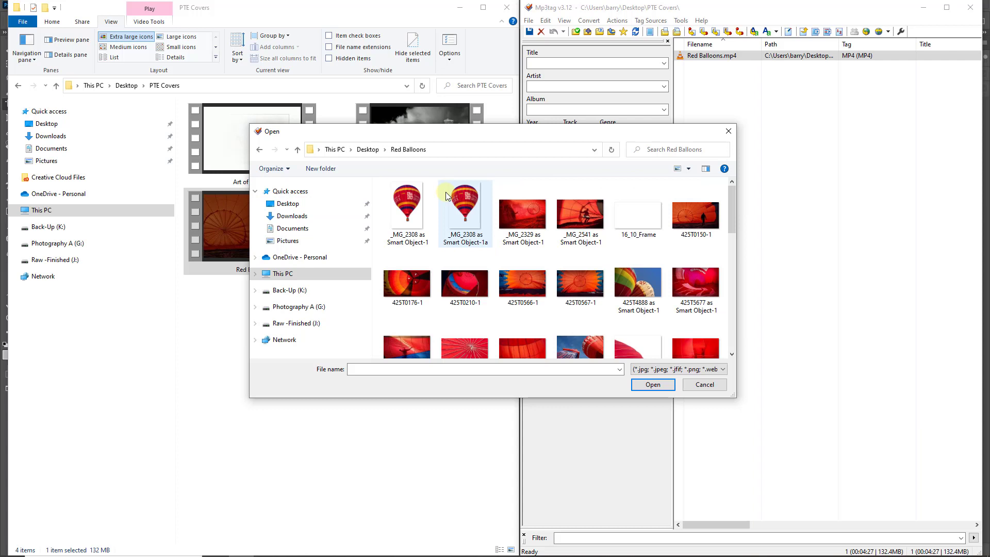
Choose DSCN8792 as the front cover image for Red Balloons.mp4.
scroll("down", 3)
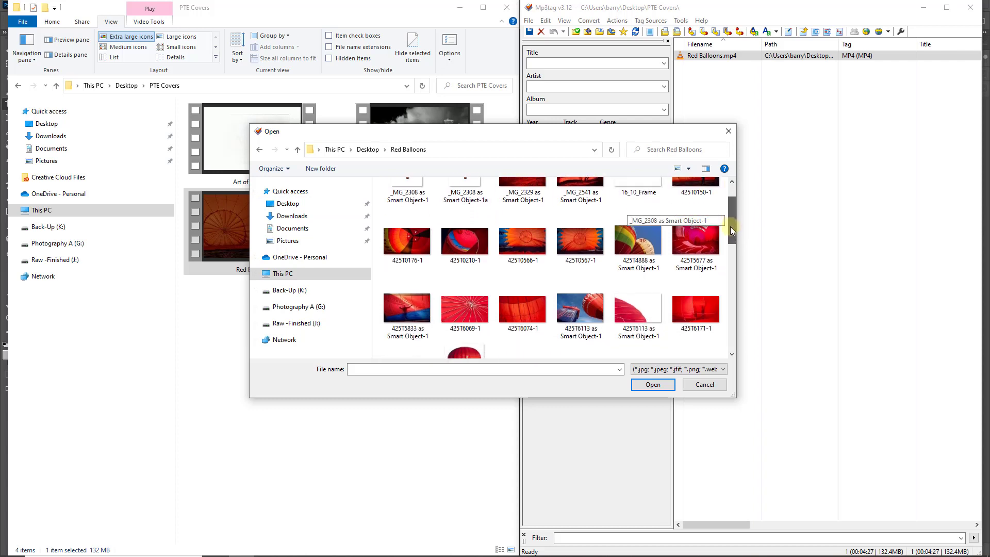
scroll("down", 3)
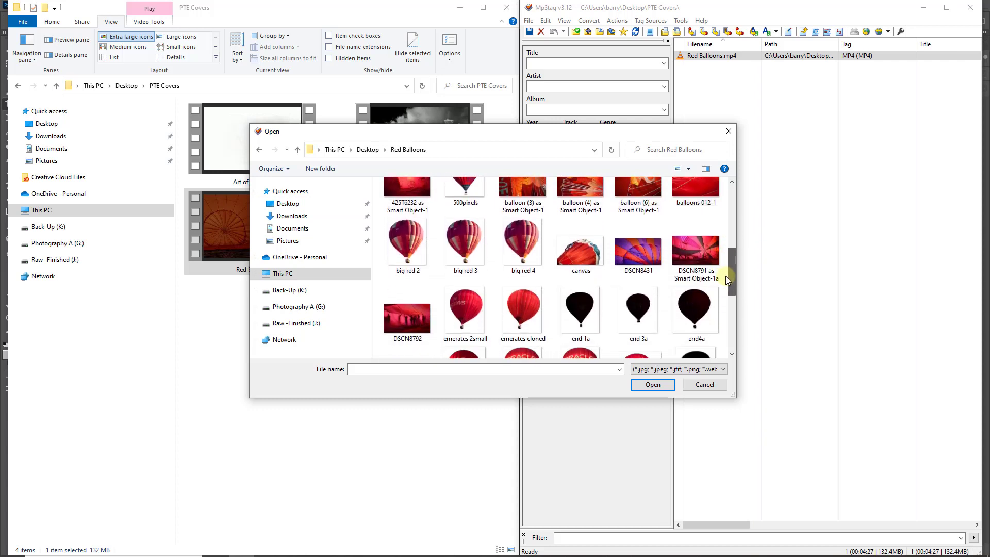
left_click(407, 317)
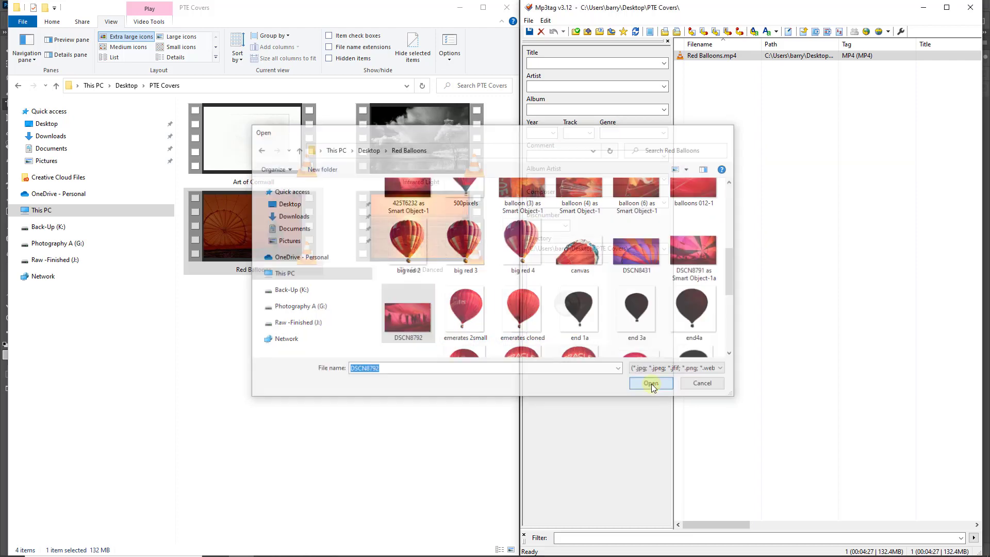
left_click(651, 383)
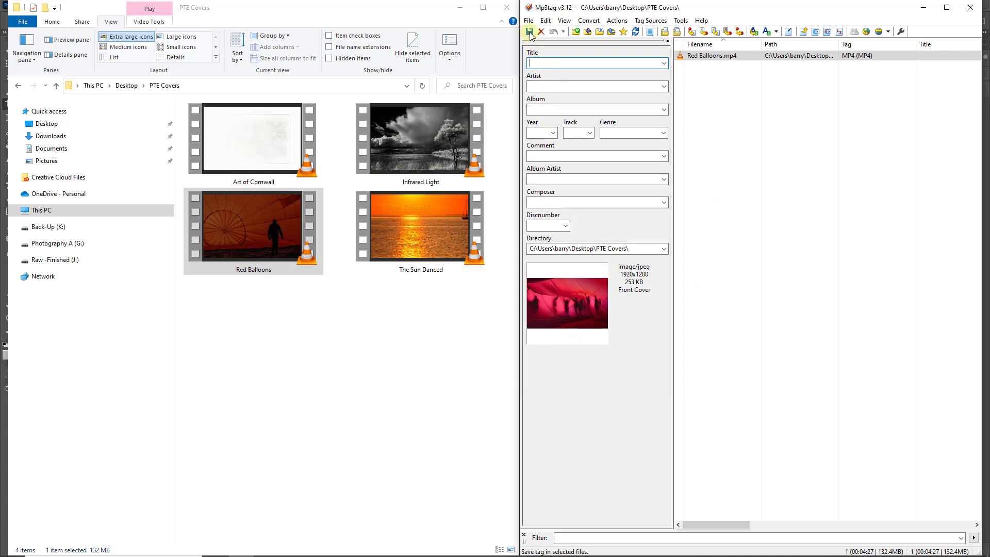
mouse_move(529, 31)
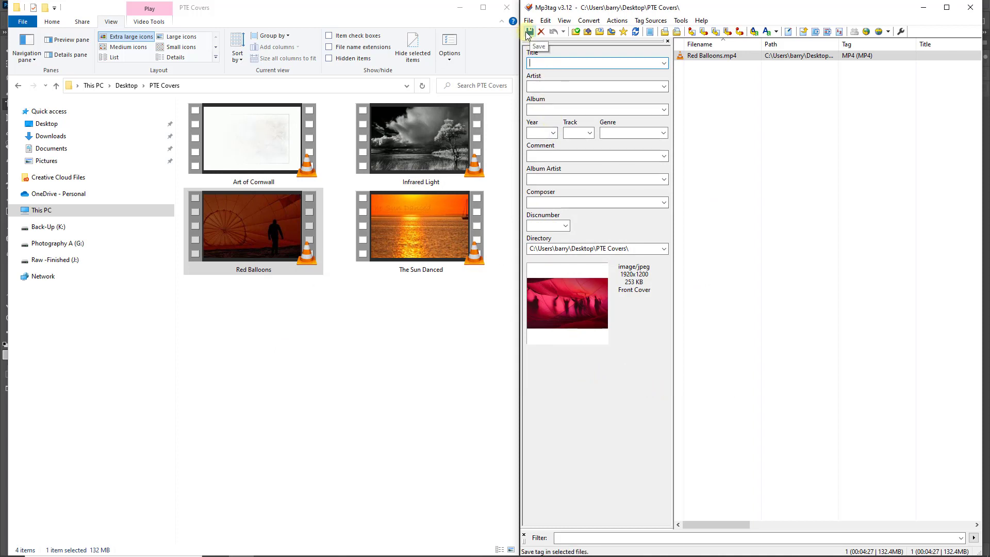
Save the cover tag into Red Balloons.mp4 so its Explorer thumbnail shows the balloon image.
left_click(529, 32)
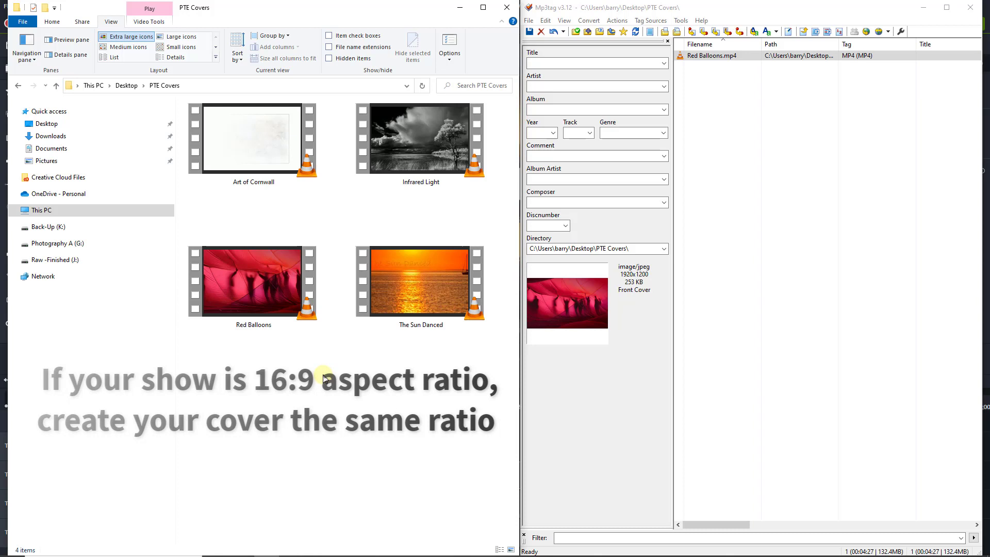
left_click(427, 280)
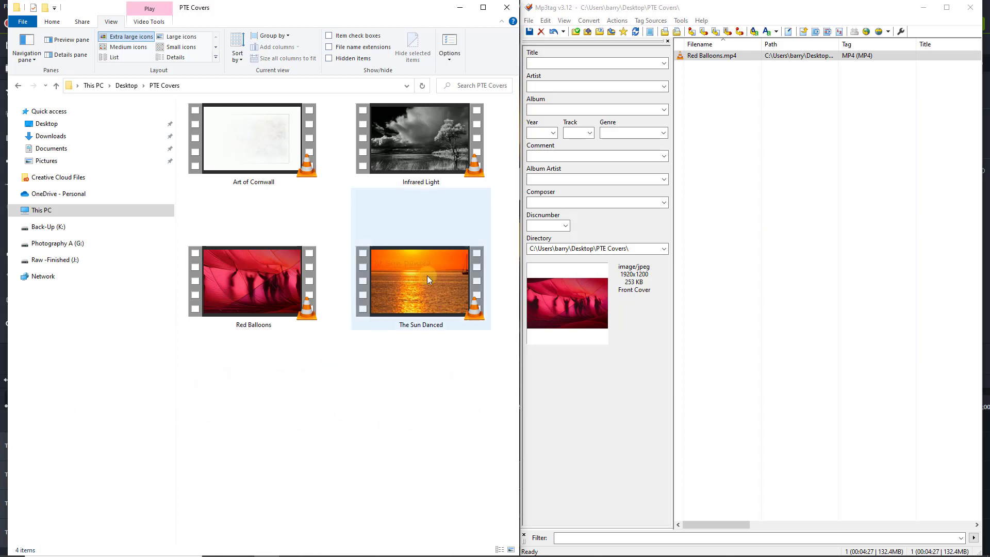
mouse_move(427, 282)
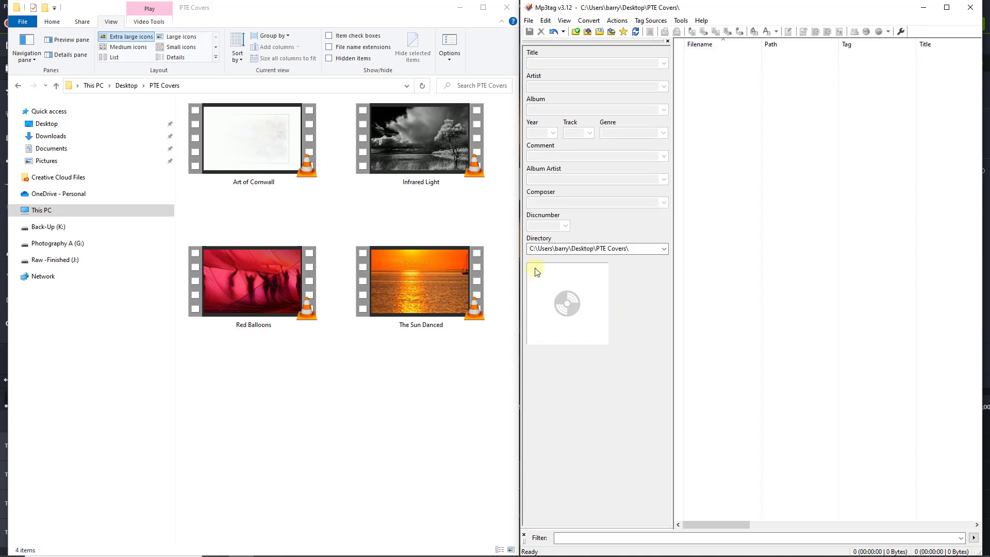
Load The Sun Danced.mp4 into Mp3tag's file list and select it for editing.
left_click(420, 282)
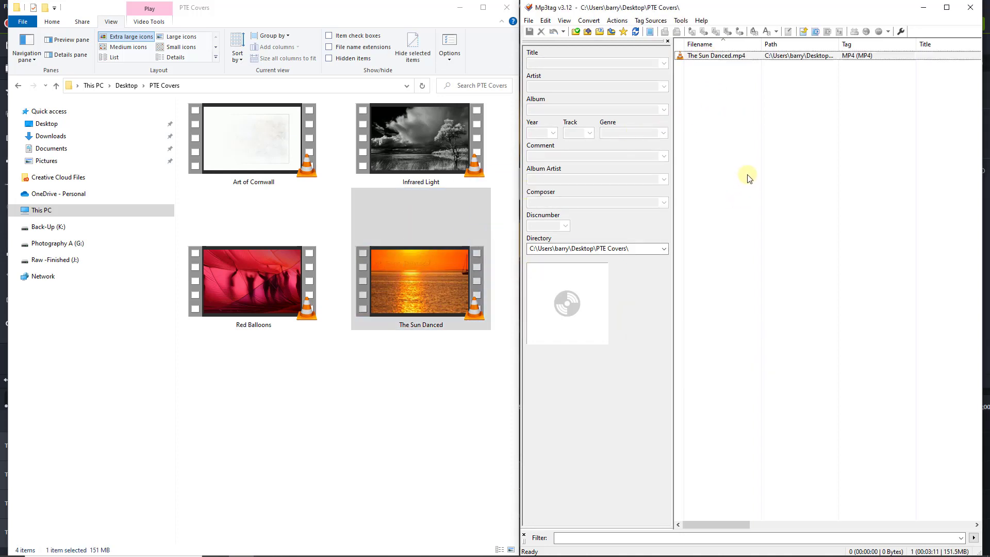
double_click(712, 55)
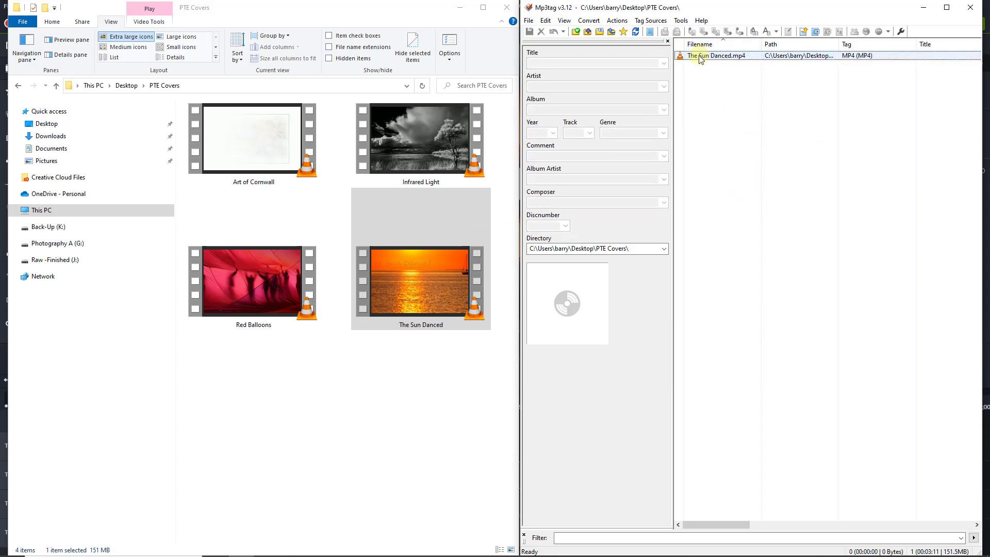
Add the sunset picture from Desktop > The Sun Danced as the front cover of The Sun Danced.mp4.
right_click(567, 303)
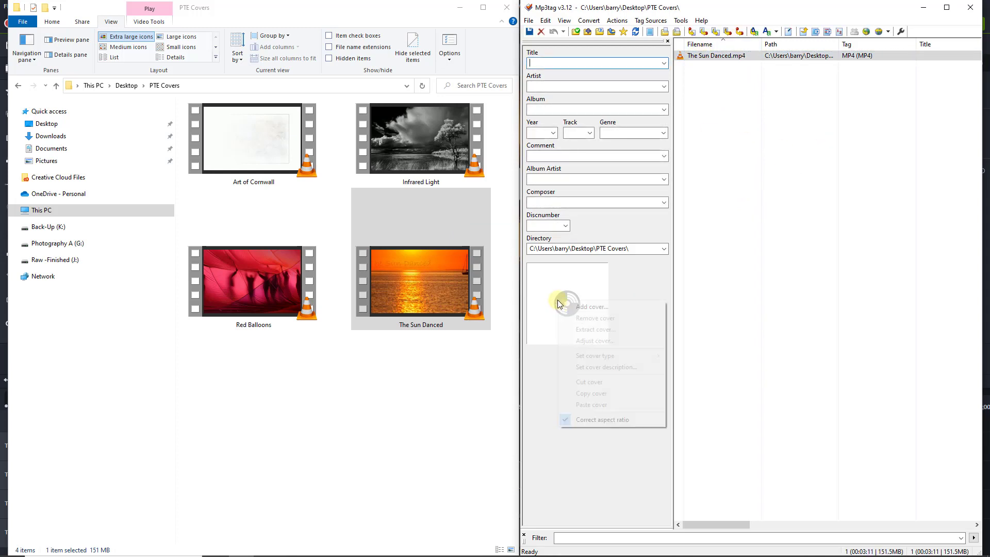
left_click(591, 307)
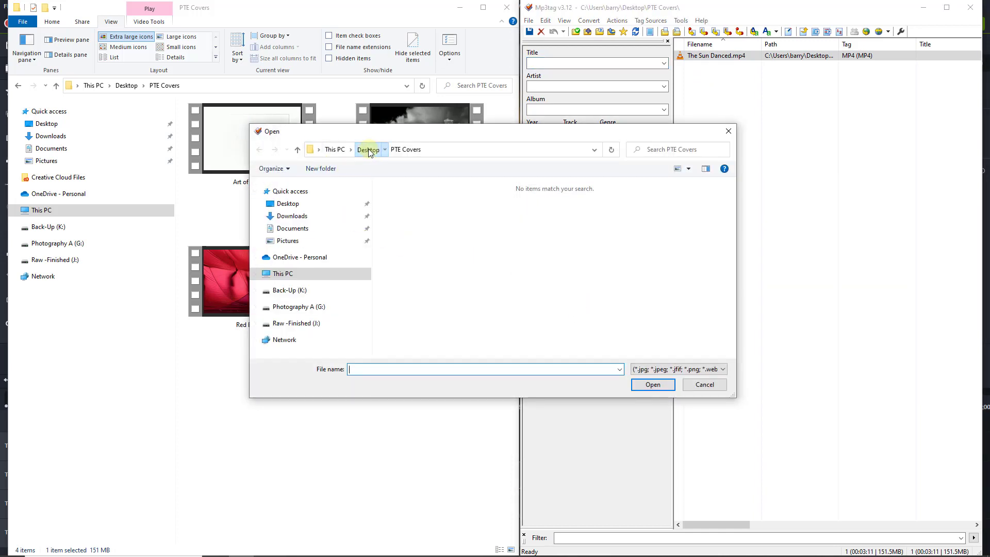
left_click(367, 150)
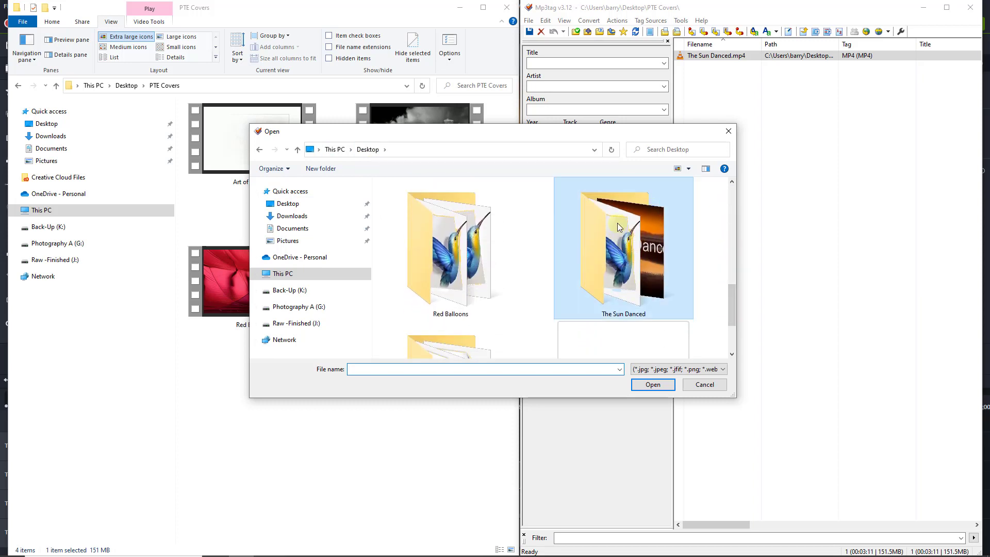
double_click(624, 239)
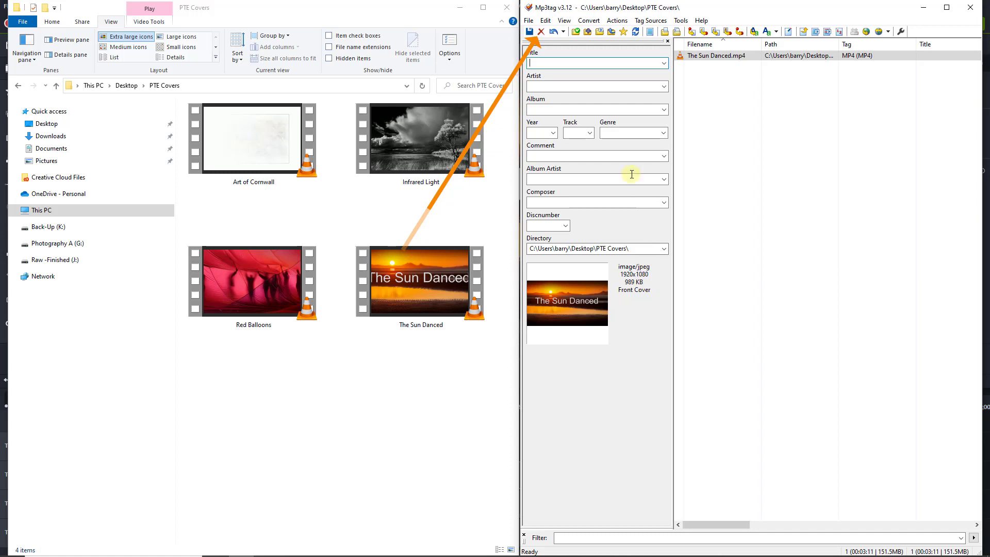
mouse_move(540, 32)
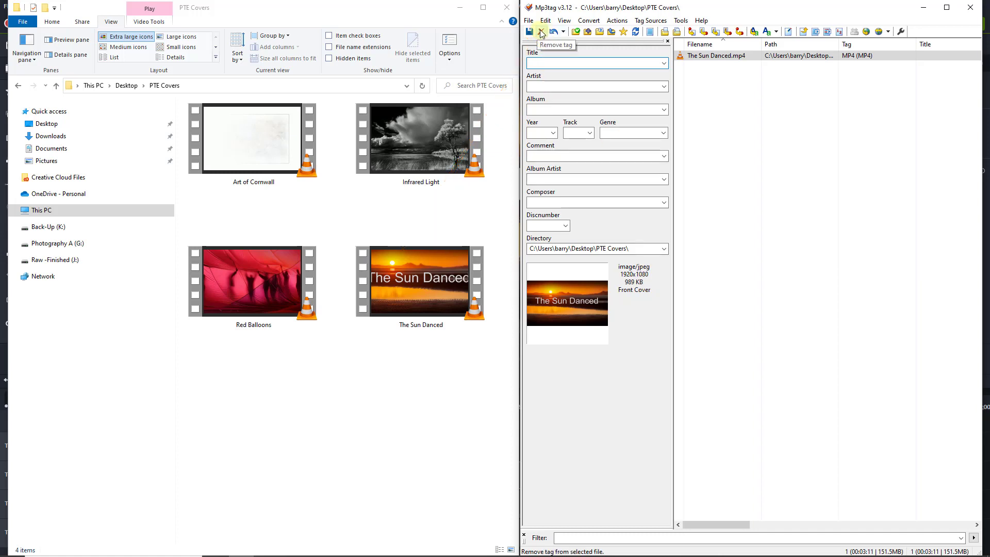
Remove the tag from The Sun Danced.mp4, dropping its titled cover.
left_click(540, 32)
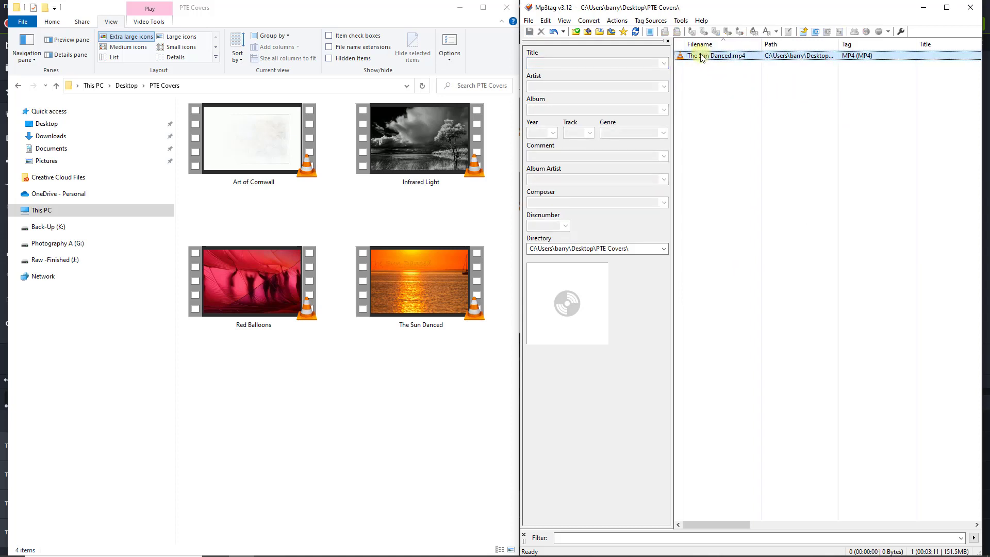
Add the stacked three-line 'The Sun Danced' title image as cover and save it into The Sun Danced.mp4.
right_click(577, 286)
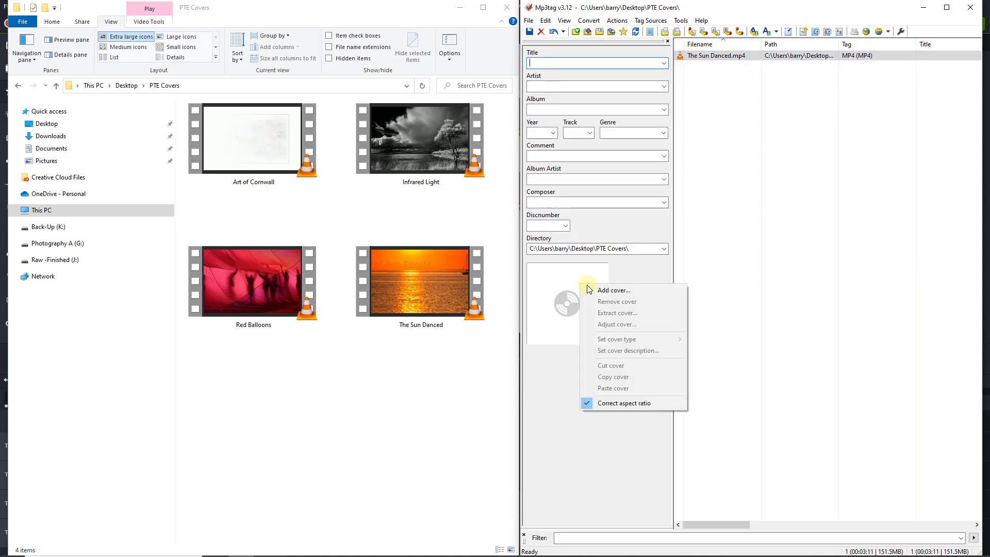
left_click(613, 290)
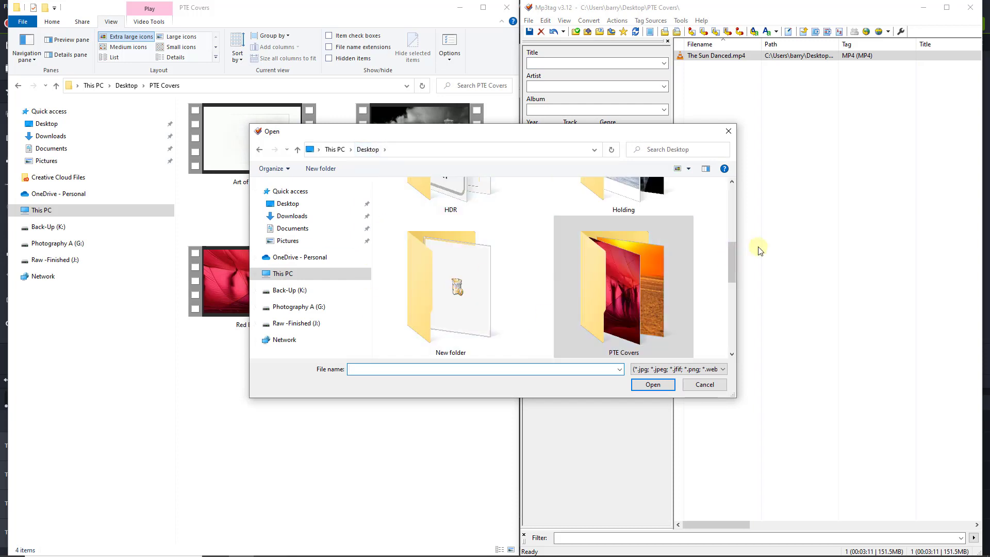
scroll("down", 3)
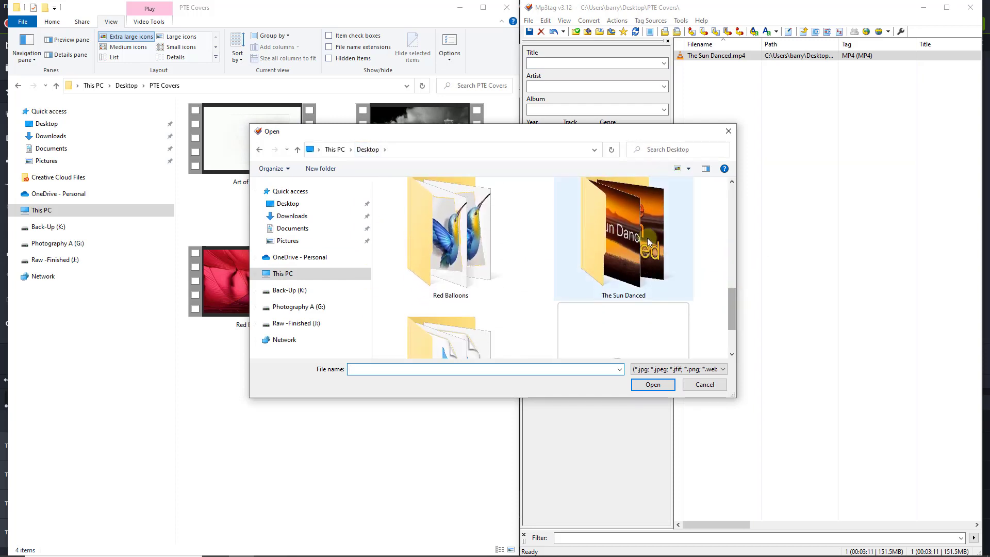
double_click(624, 234)
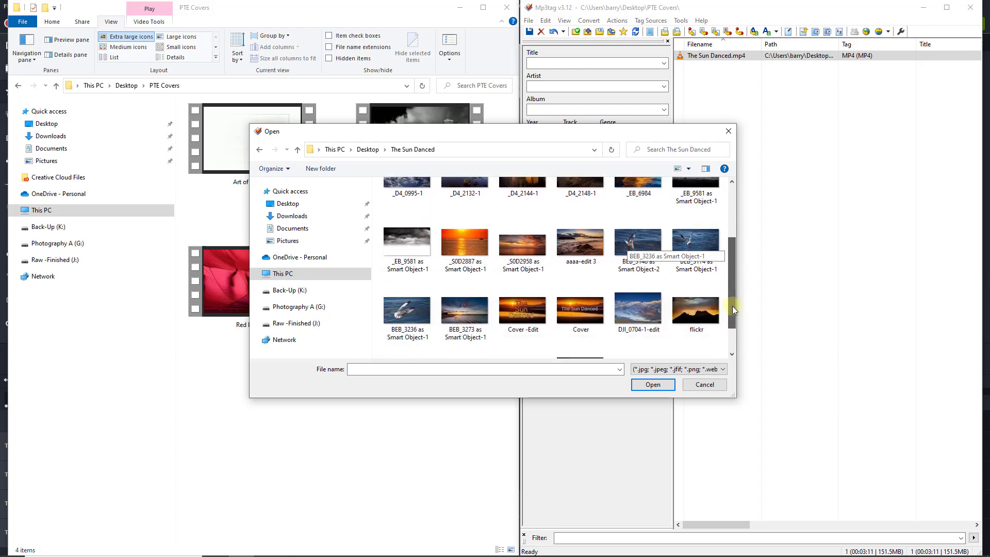
scroll("down", 3)
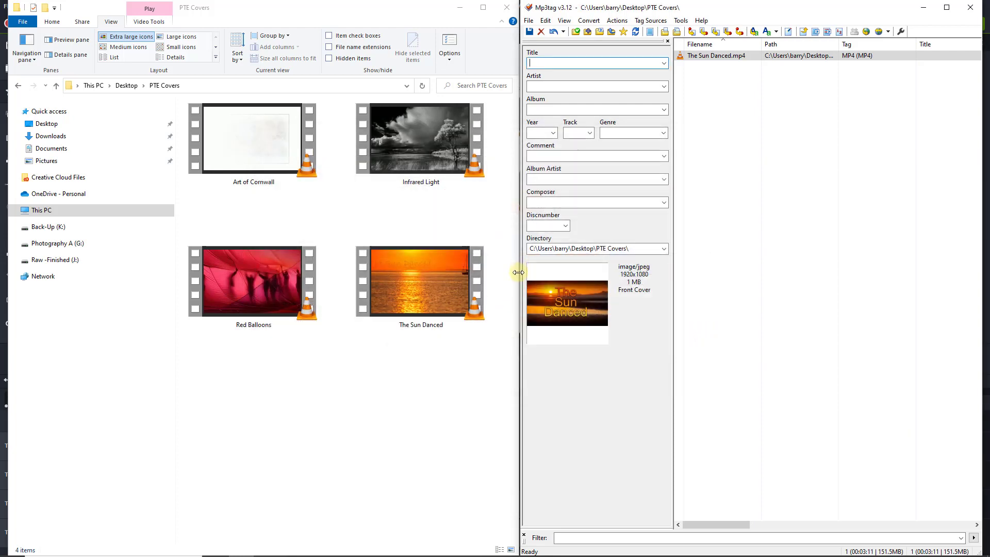
left_click(531, 32)
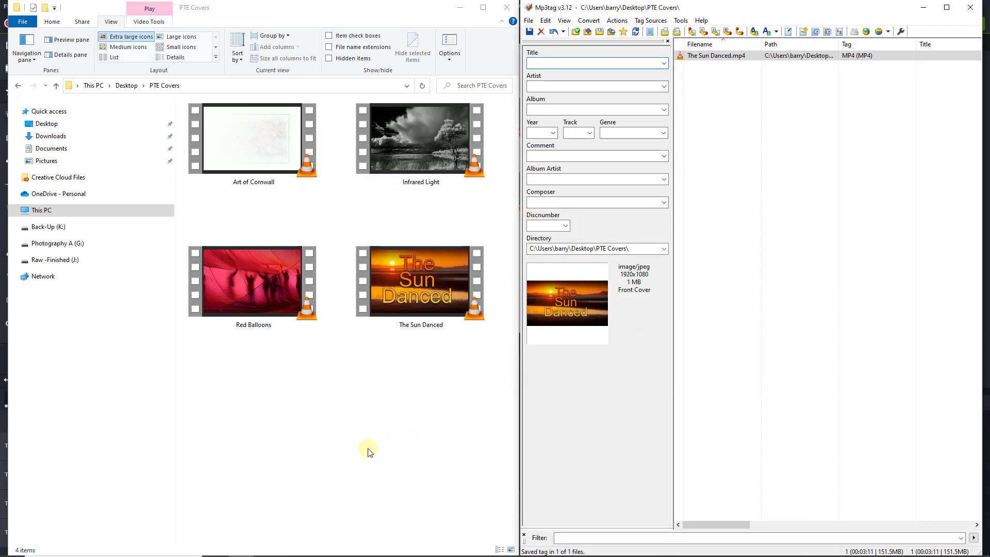
mouse_move(371, 441)
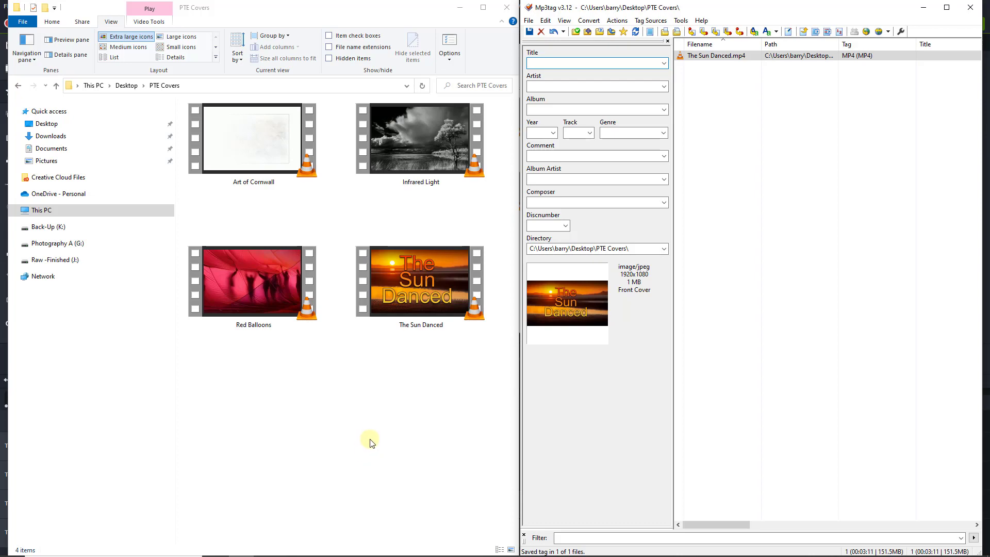